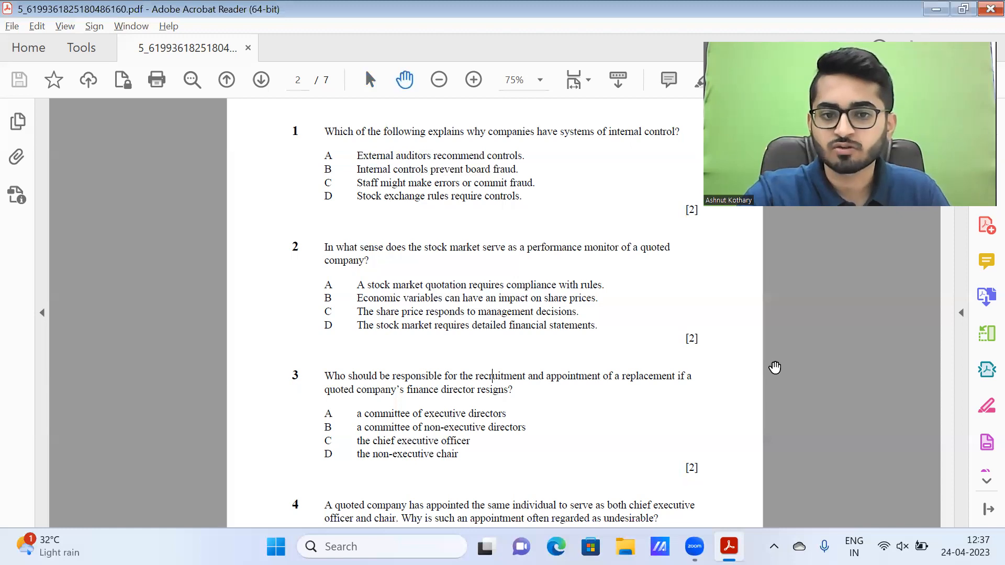
mouse_move(799, 368)
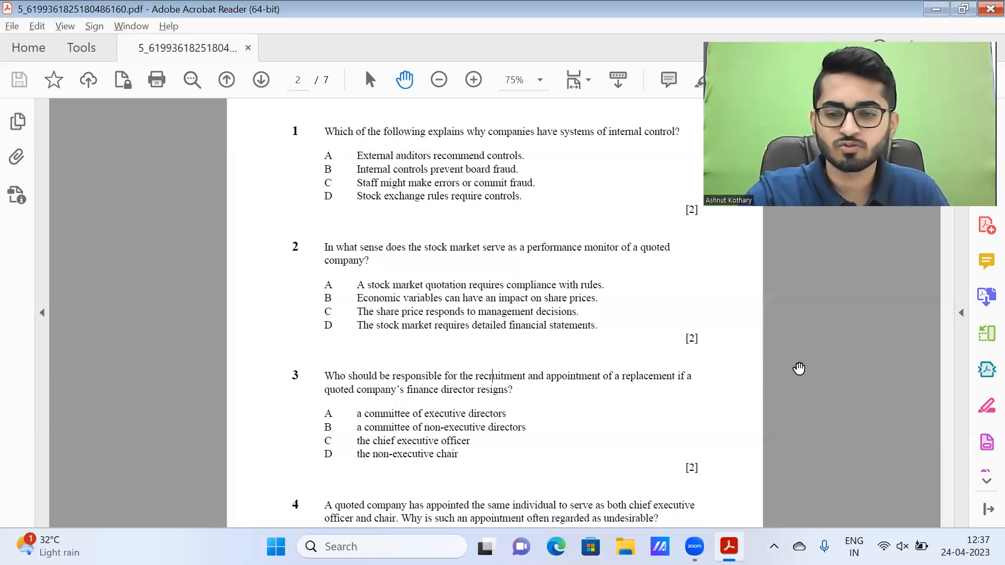
- Scroll down page 2 of the exam paper to bring questions 3, 4 and 5 into view
scroll("down", 3)
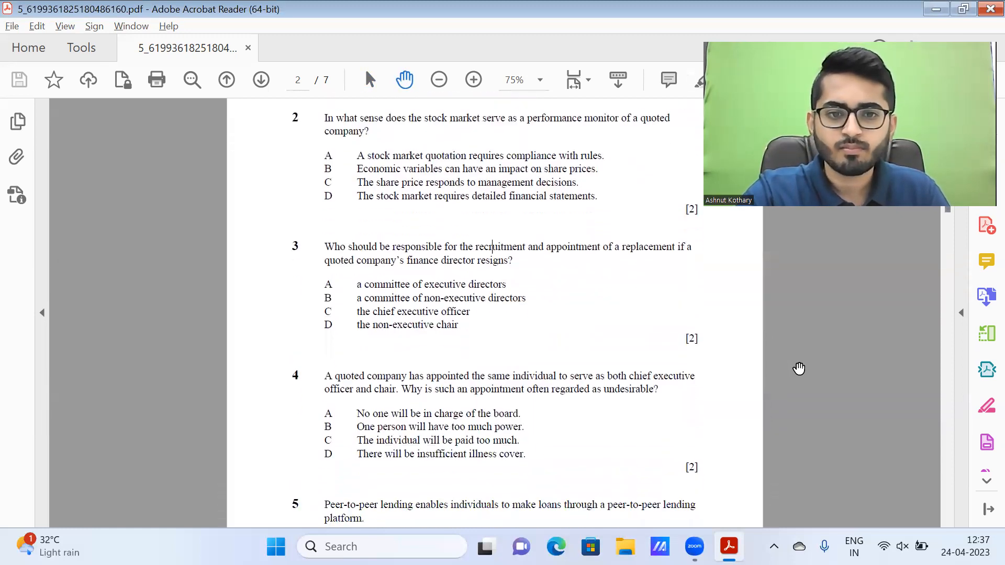
scroll("down", 3)
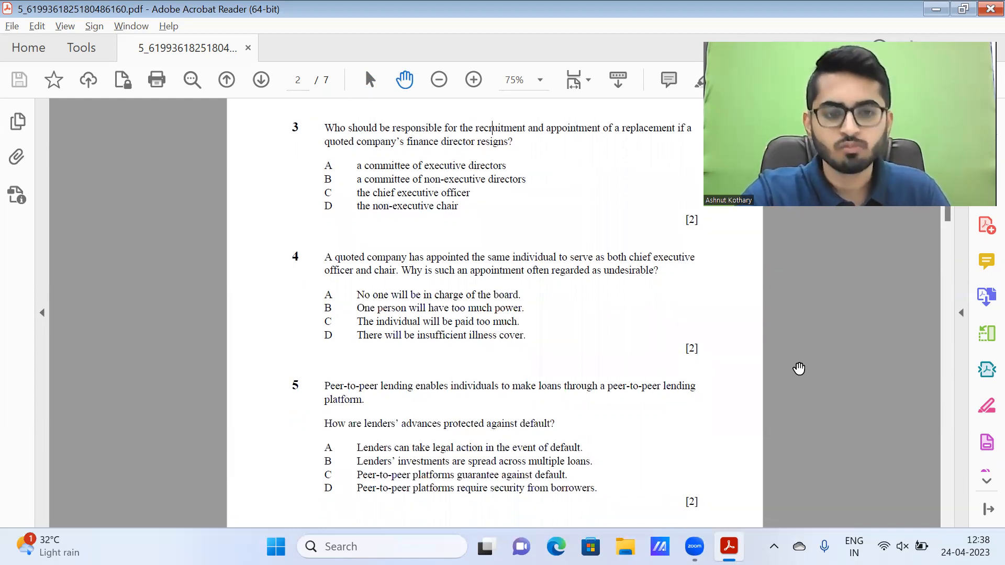
- Scroll past the page break onto page 3 to show questions 6, 7 and 8
scroll("down", 3)
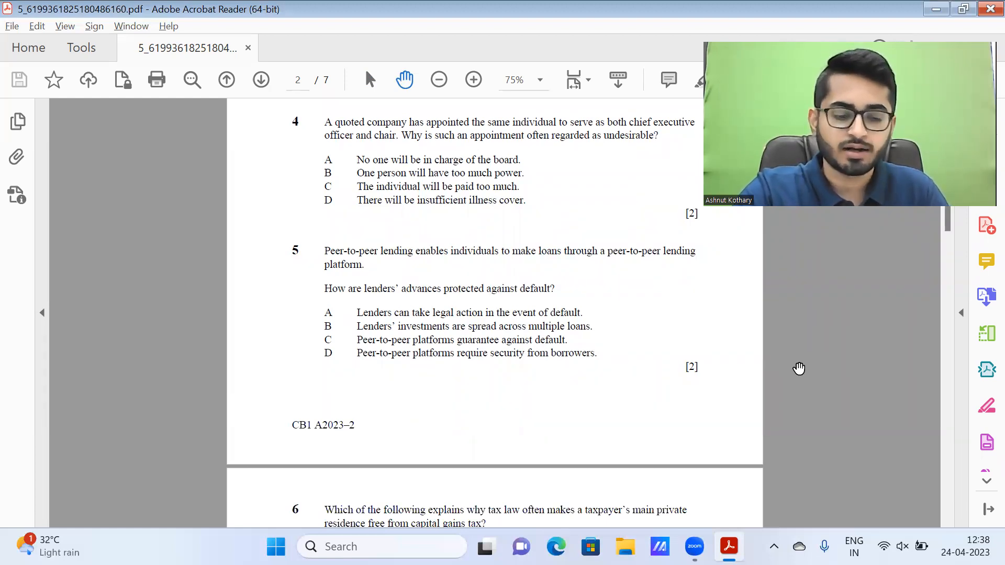
scroll("down", 3)
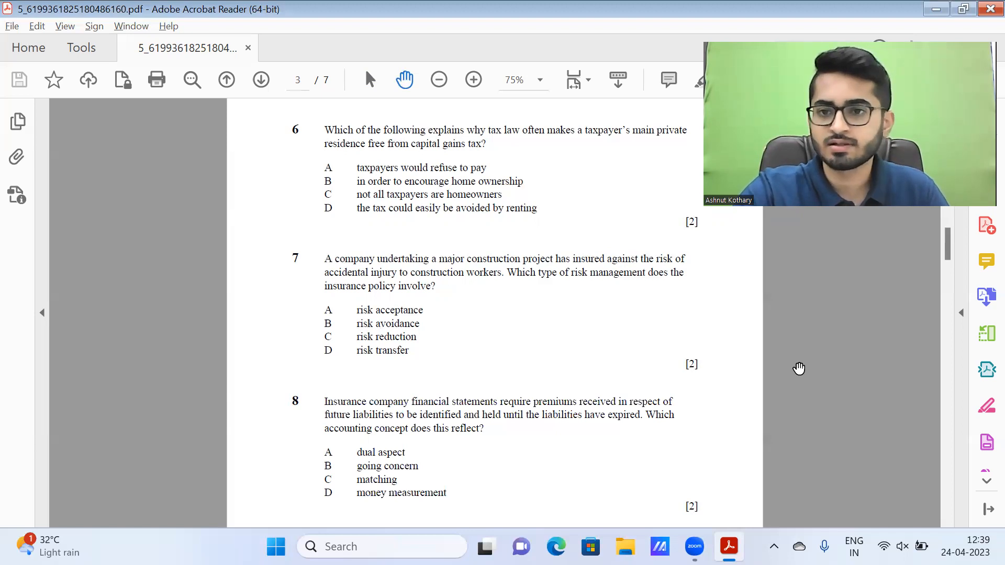
- Scroll through questions 8 and 9 to page 4, showing question 10 on creative accounting
scroll("down", 3)
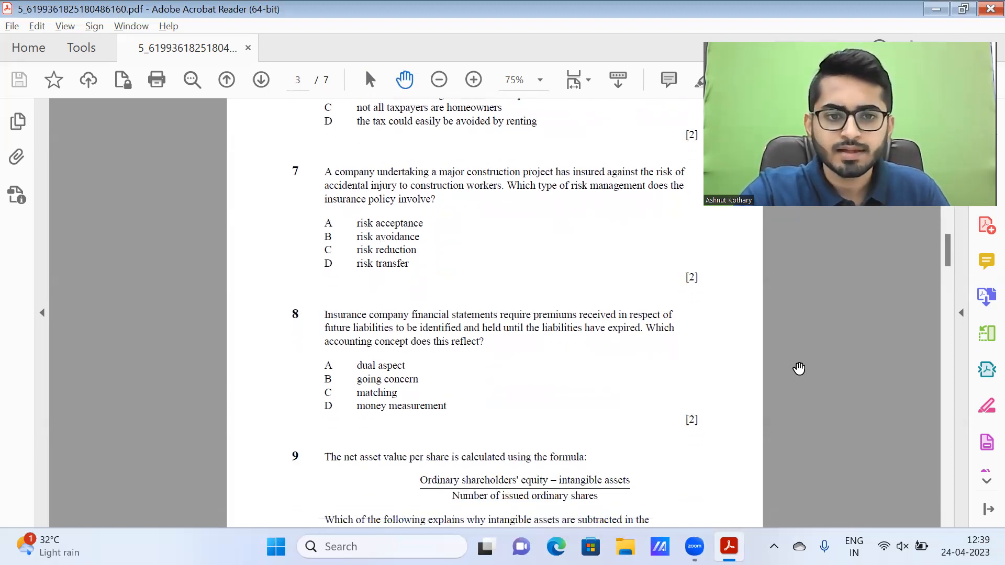
scroll("down", 3)
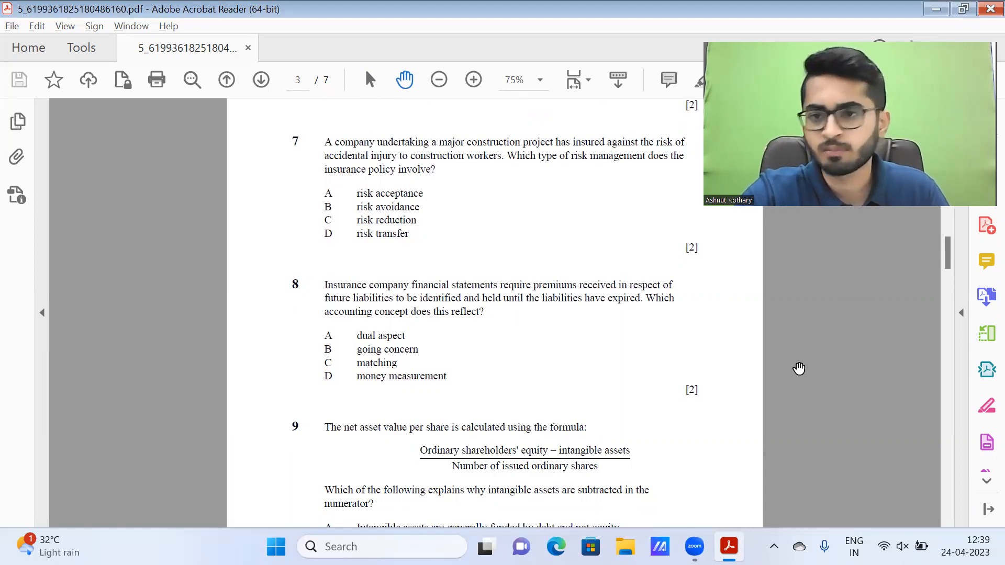
scroll("down", 3)
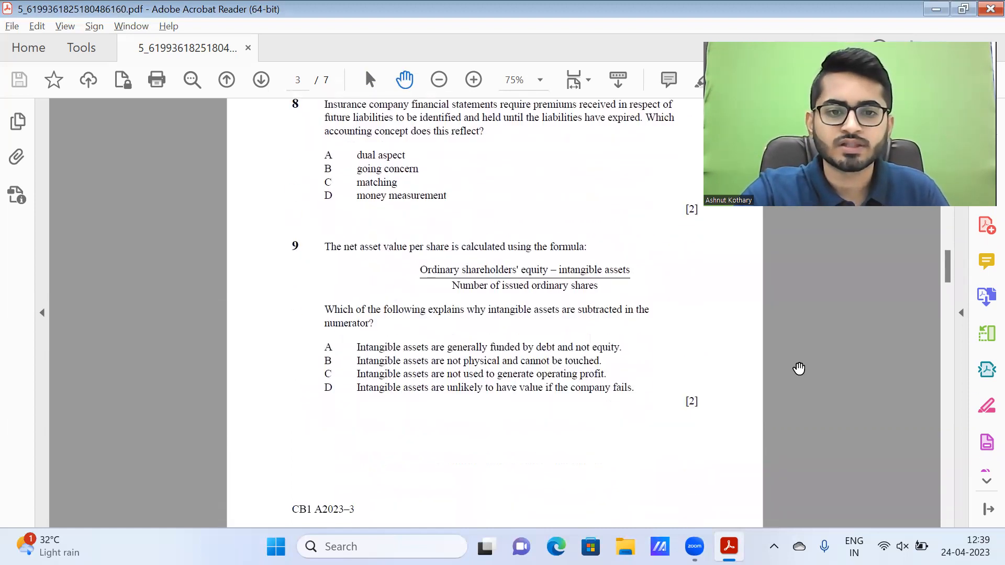
scroll("down", 3)
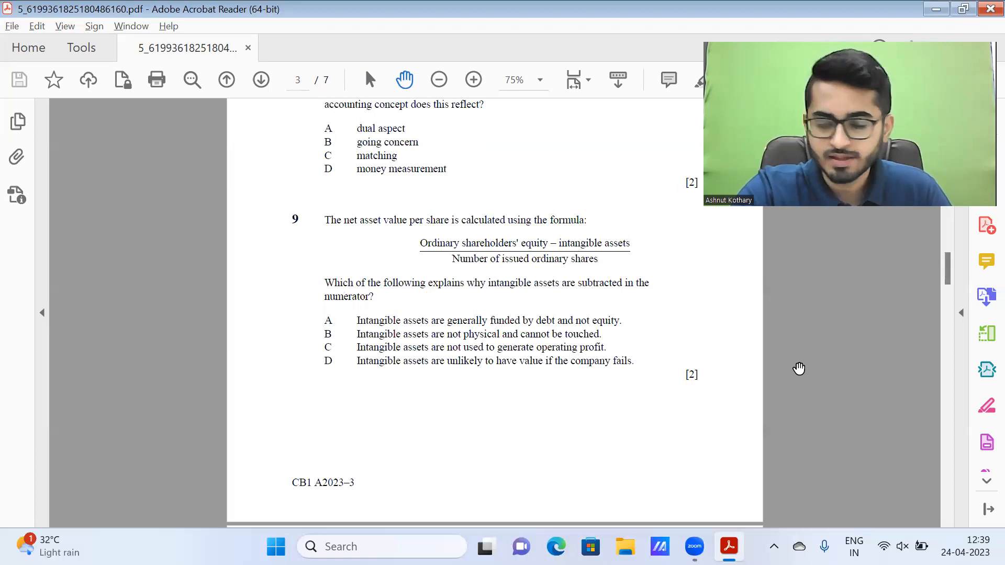
scroll("down", 3)
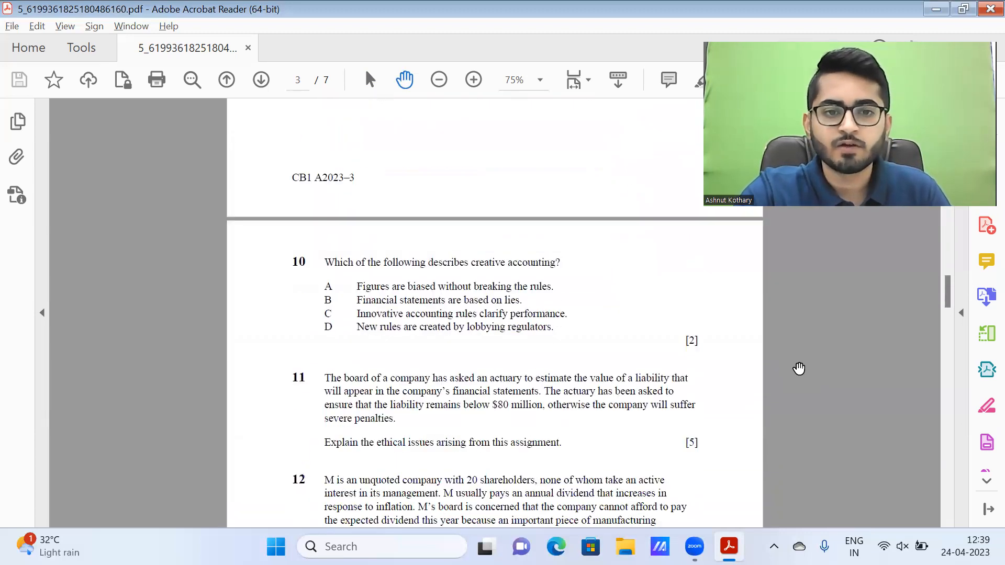
left_click(260, 80)
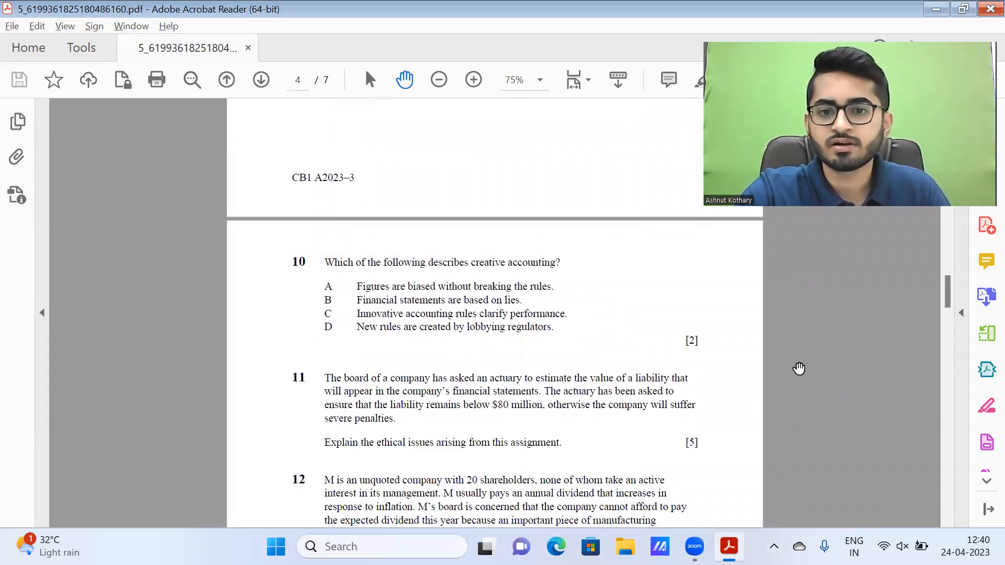